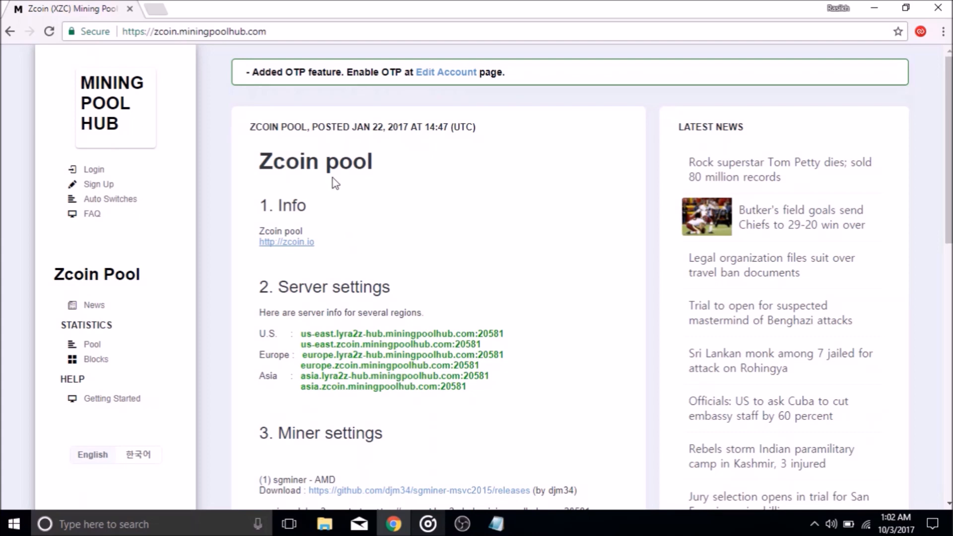
pyautogui.moveTo(315, 92)
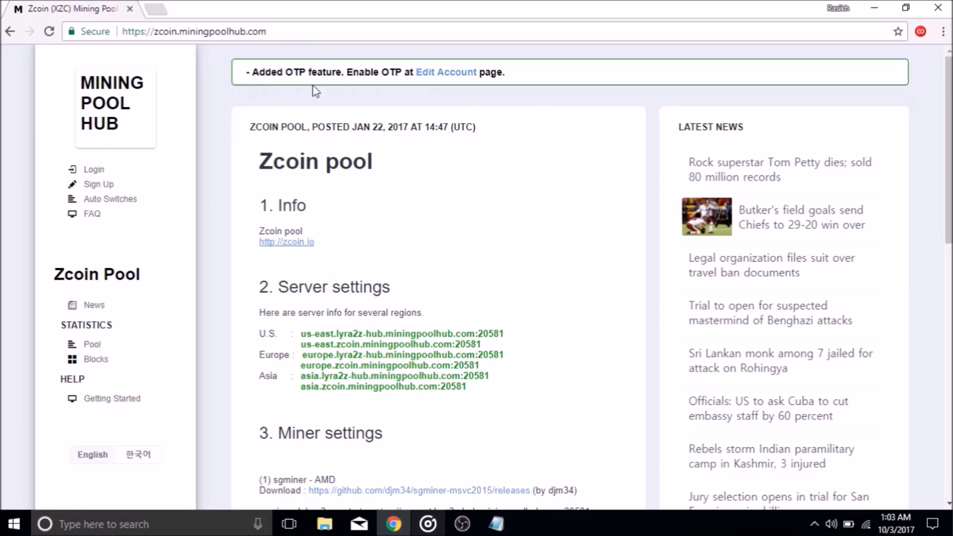
pyautogui.moveTo(118, 185)
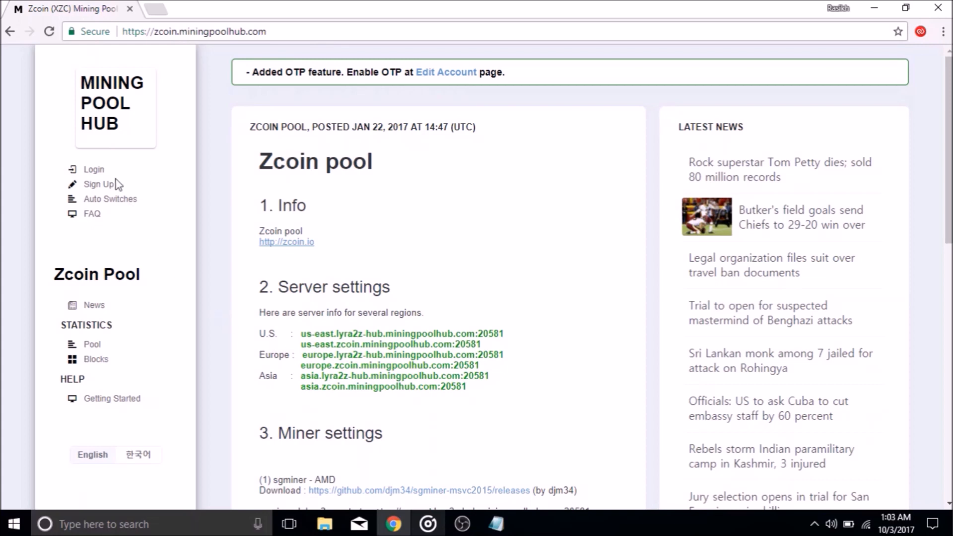
# Reach the Register New Account form from the Zcoin pool sidebar's Sign Up link
pyautogui.click(98, 184)
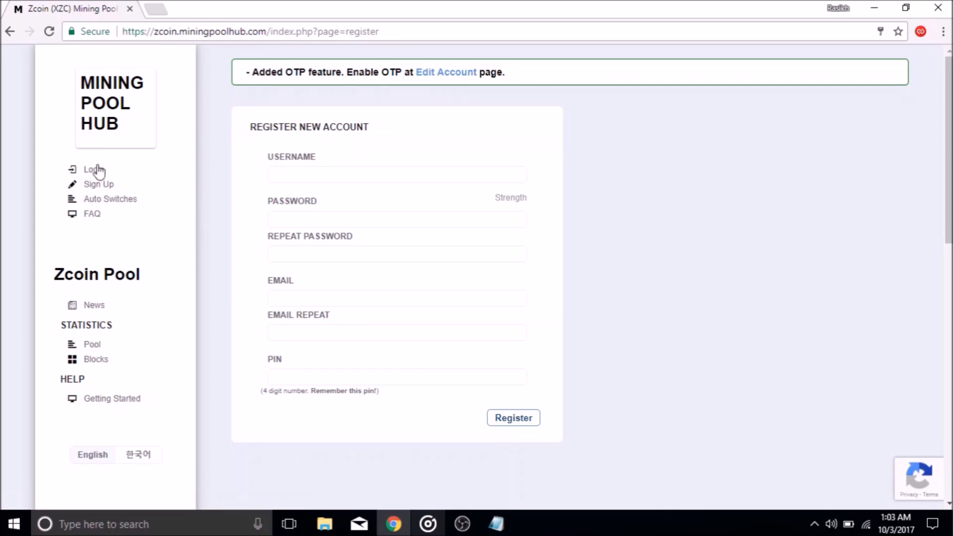
# Log in with the saved e-mail and password to reach the Zcoin hashrate dashboard
pyautogui.click(94, 169)
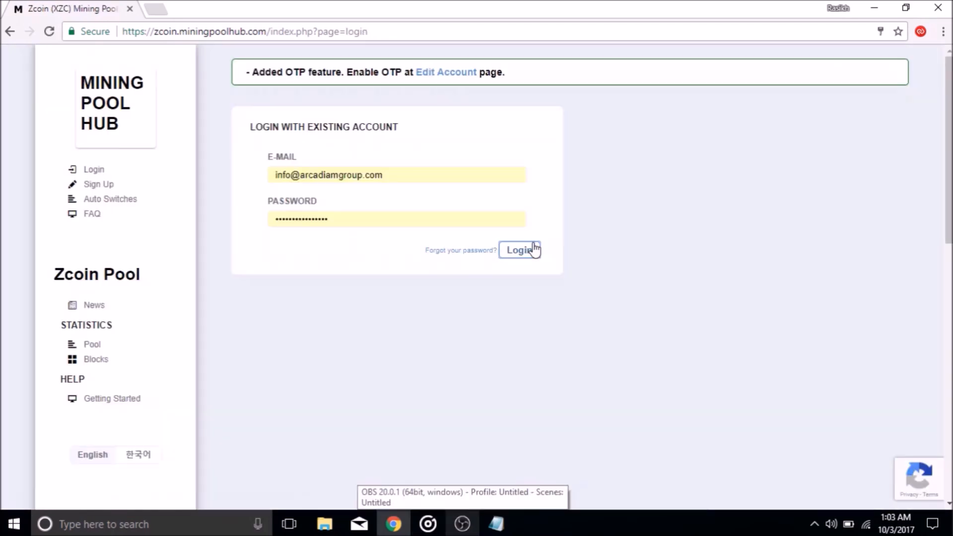
pyautogui.click(519, 250)
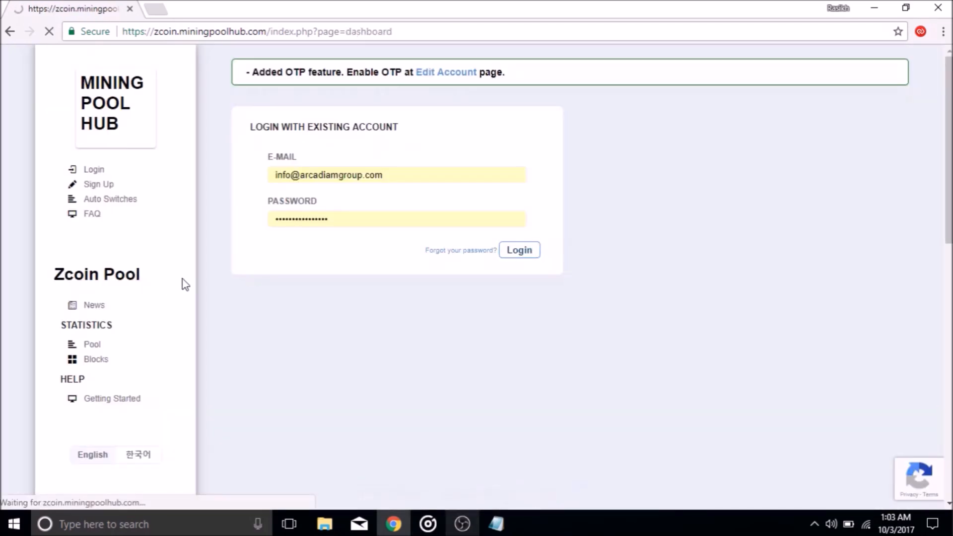
pyautogui.click(519, 250)
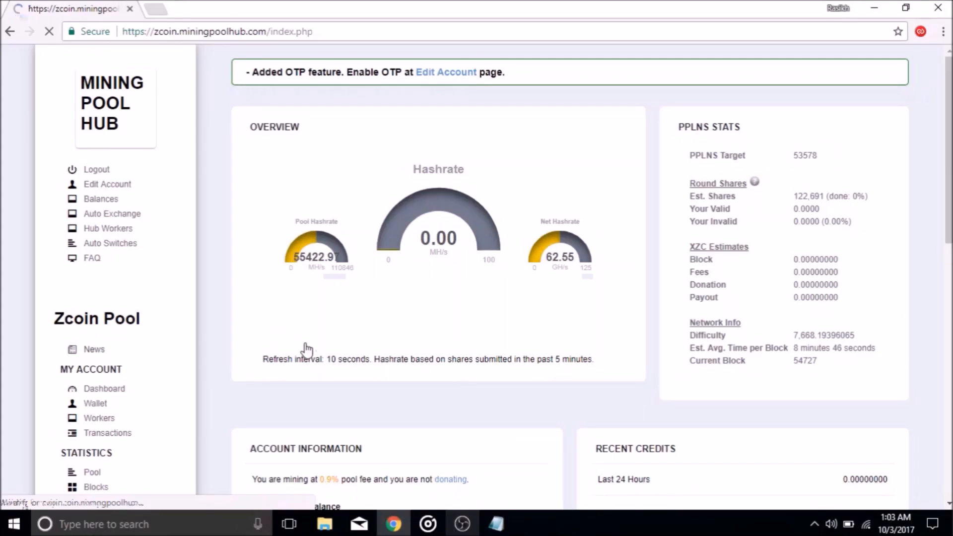
# Download zcoin-cpu-miner-lyra2z(20170619).zip from the CPU miner MEGA link
pyautogui.click(93, 349)
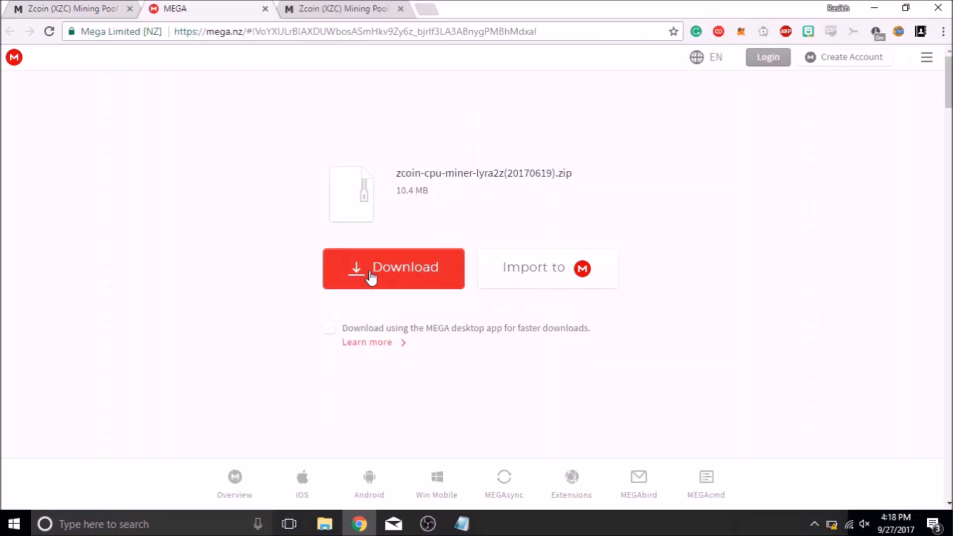
pyautogui.click(393, 267)
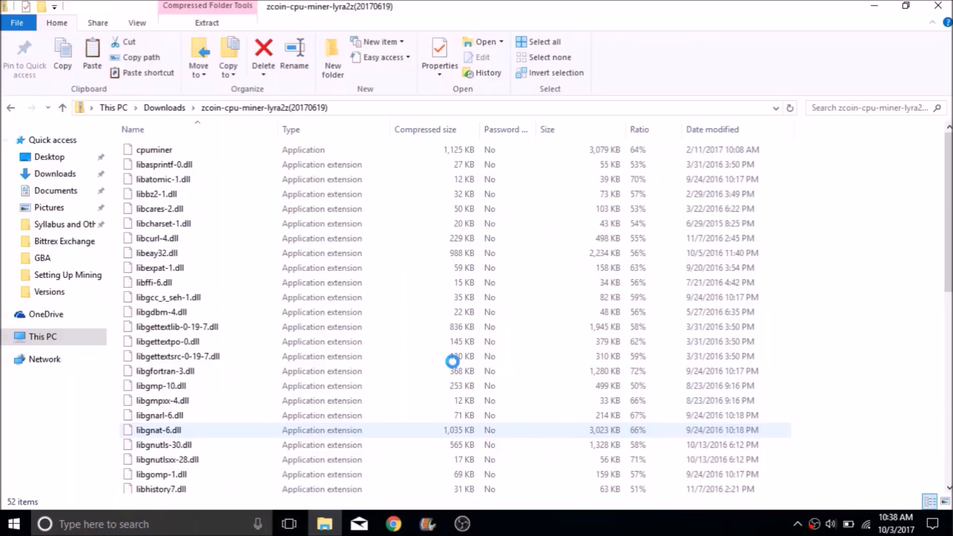
# Extract all files from the miner zip via Compressed Folder Tools
pyautogui.click(206, 22)
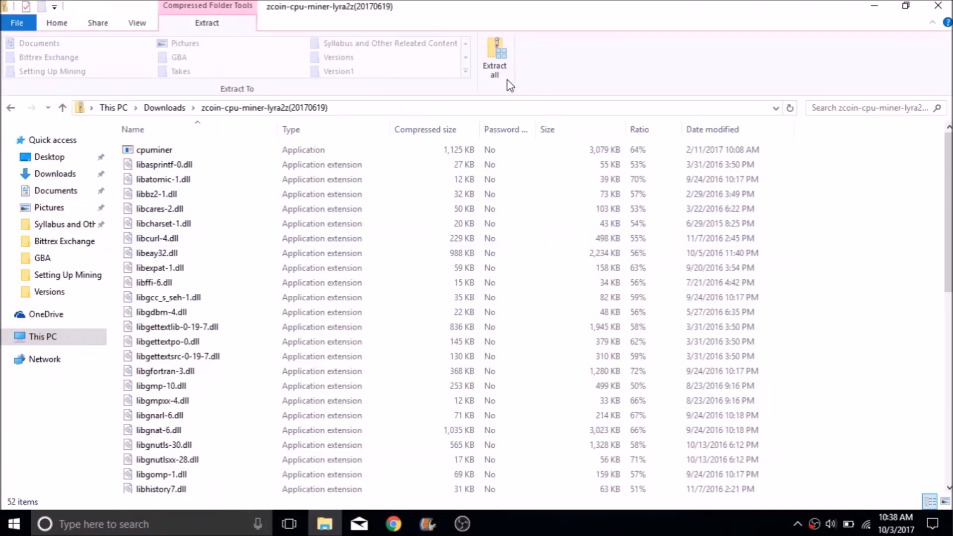
pyautogui.click(494, 58)
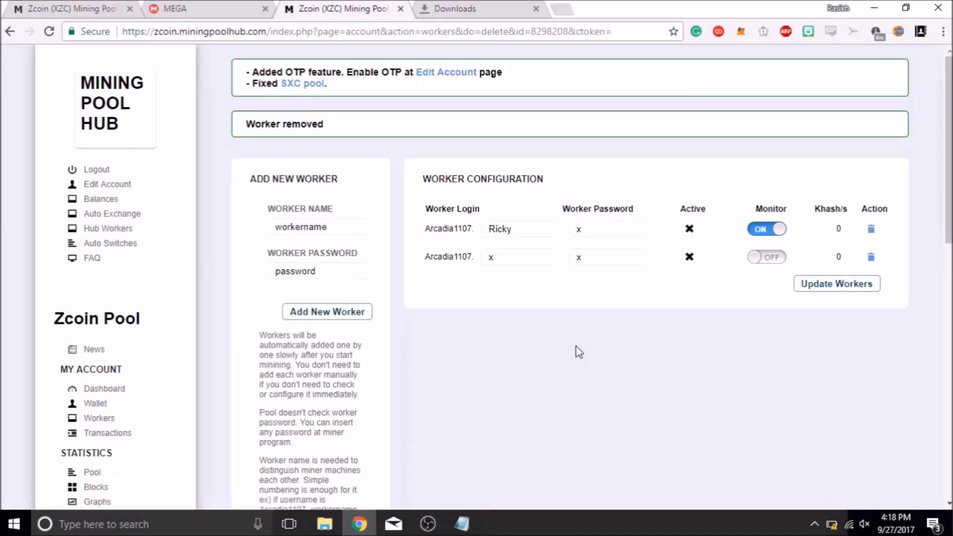
pyautogui.moveTo(544, 298)
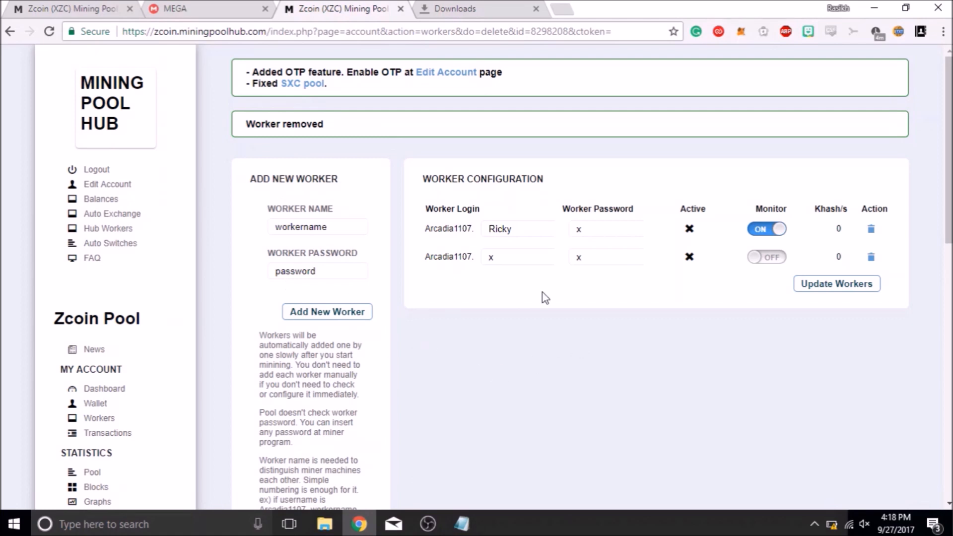
pyautogui.moveTo(521, 294)
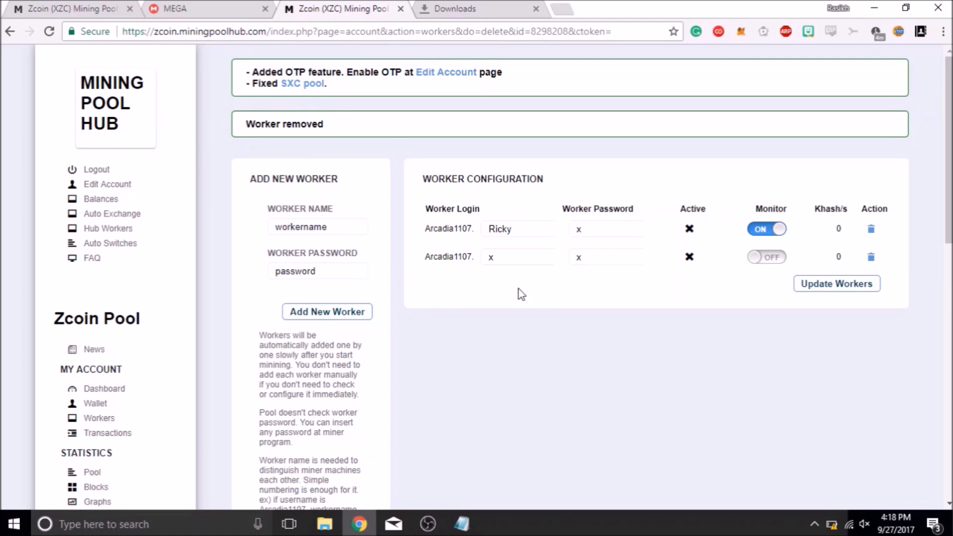
# Reload the pool workers list and bring up the Notepad notes with the us-east server address
pyautogui.click(67, 9)
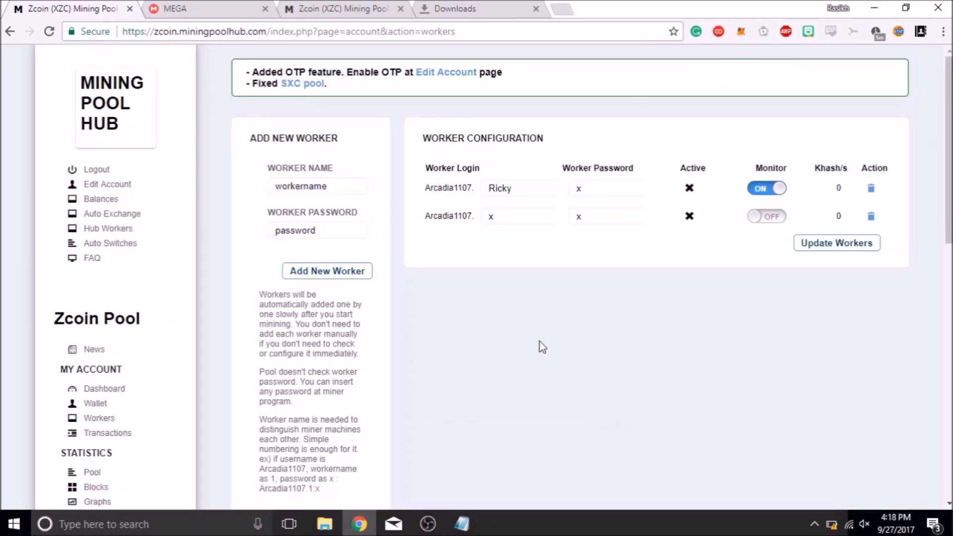
pyautogui.click(461, 524)
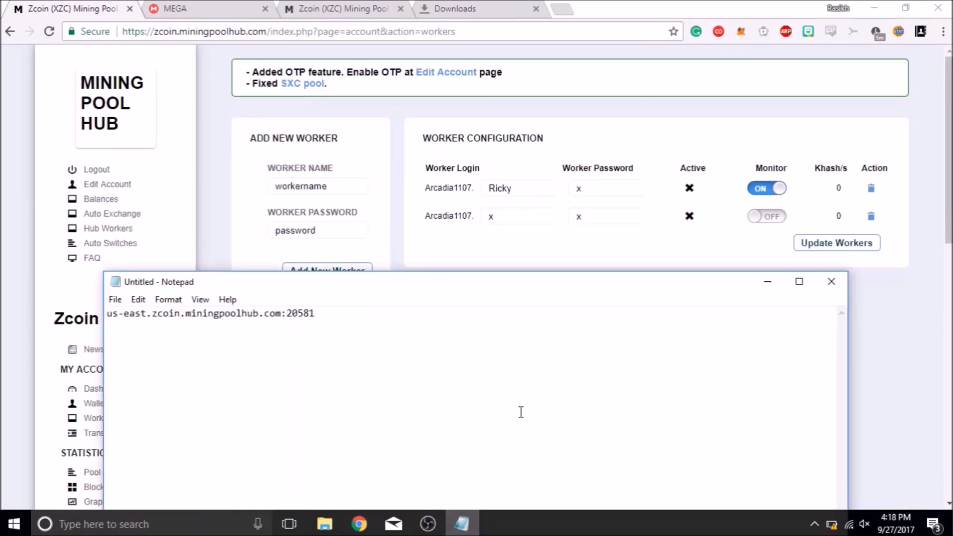
pyautogui.write('Arcadi')
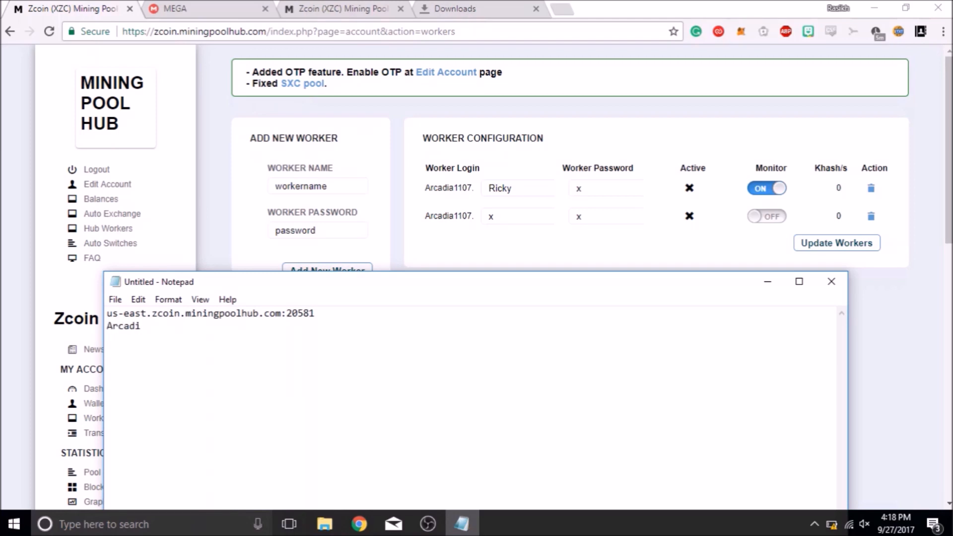
pyautogui.write('a1107')
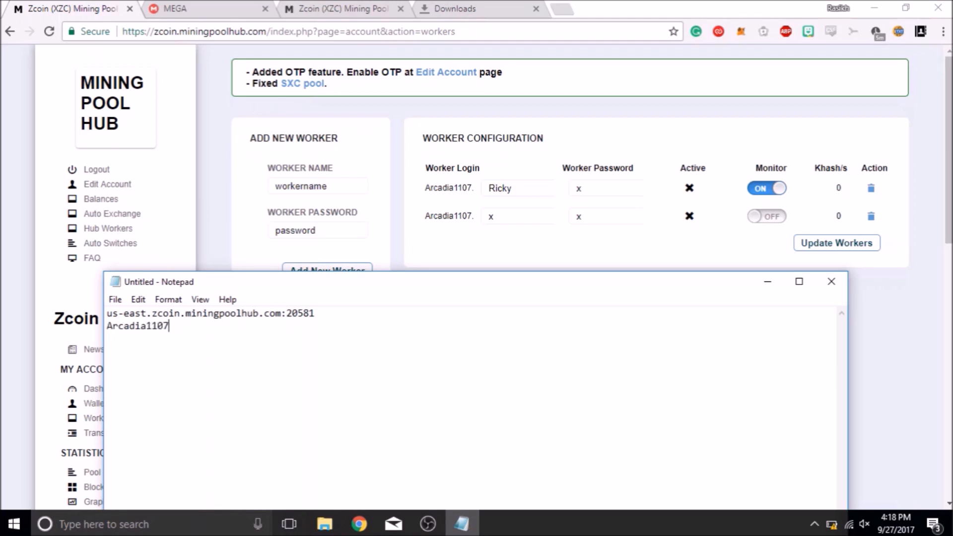
pyautogui.write('.Ri')
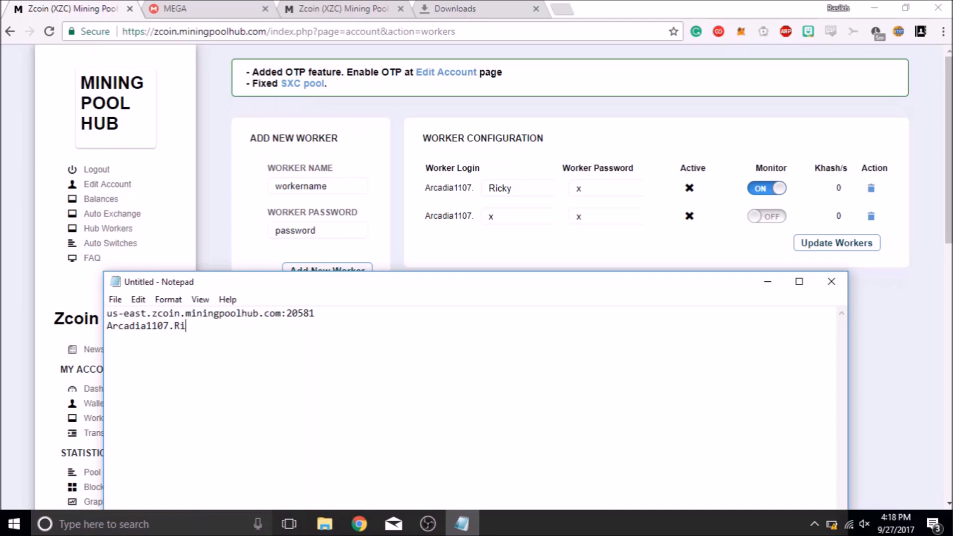
pyautogui.write('cky')
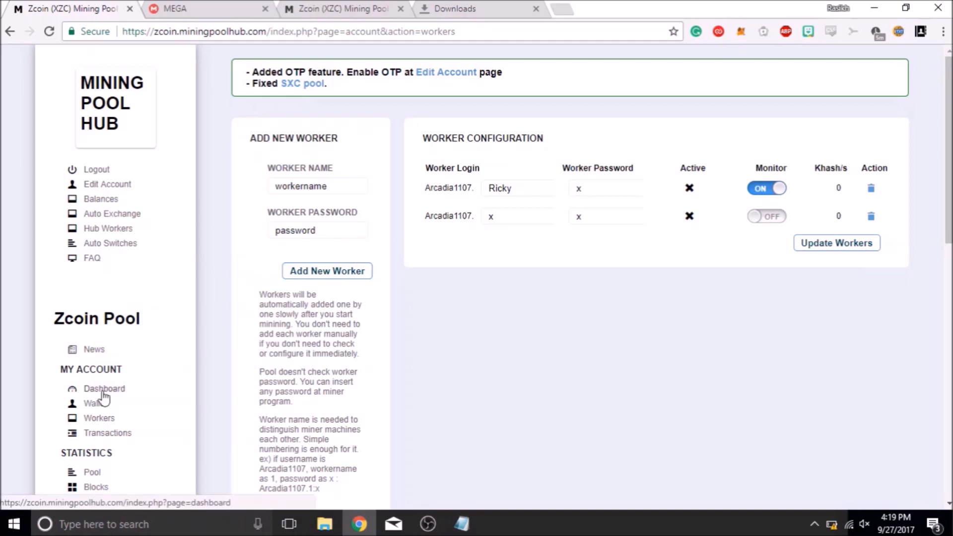
# Go through Dashboard to the Zcoin News page and scroll down to the Miner settings section
pyautogui.click(104, 388)
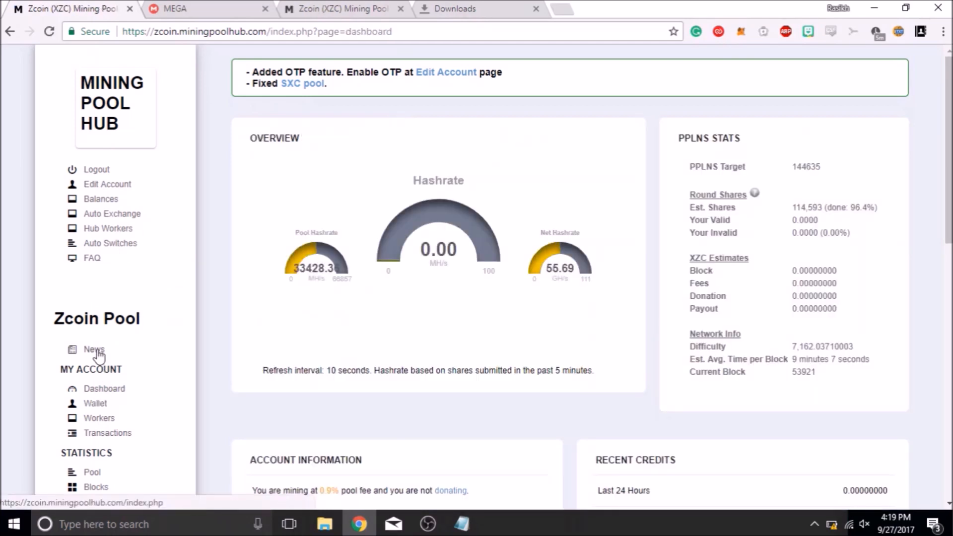
pyautogui.click(94, 349)
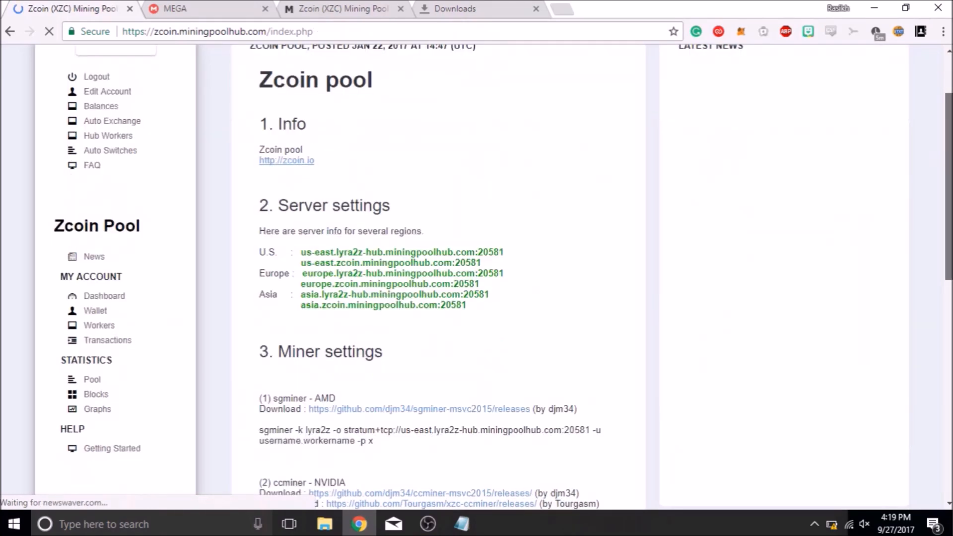
pyautogui.scroll(-3)
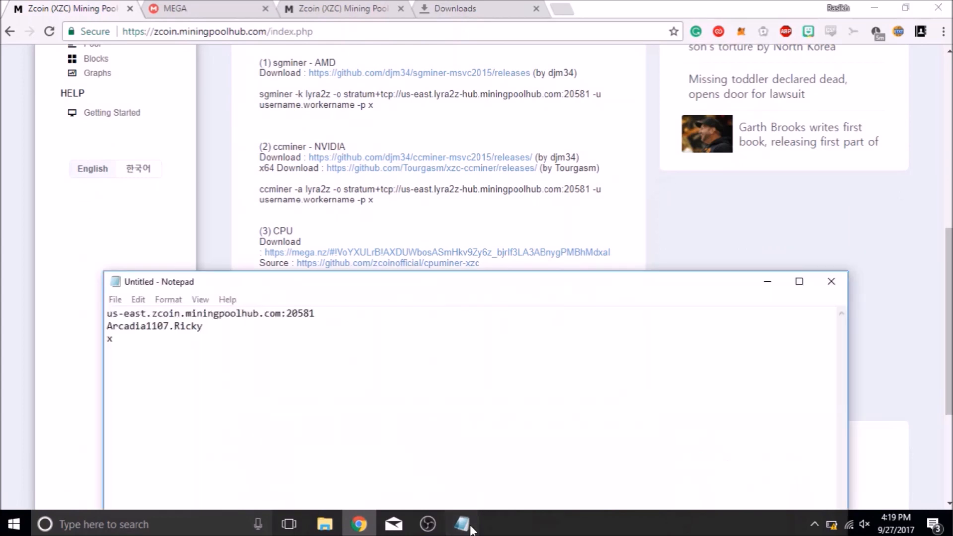
# Add the cpuminer.exe -a lyra2z stratum+tcp://us-east...:20581 -u command line and select the server address line
pyautogui.write('cpuminer.exe -a lyra2z -o stratum+tcp://us-east.lyra2z-hub.miningpoolhub.com:20581 -u username.workername -p x')
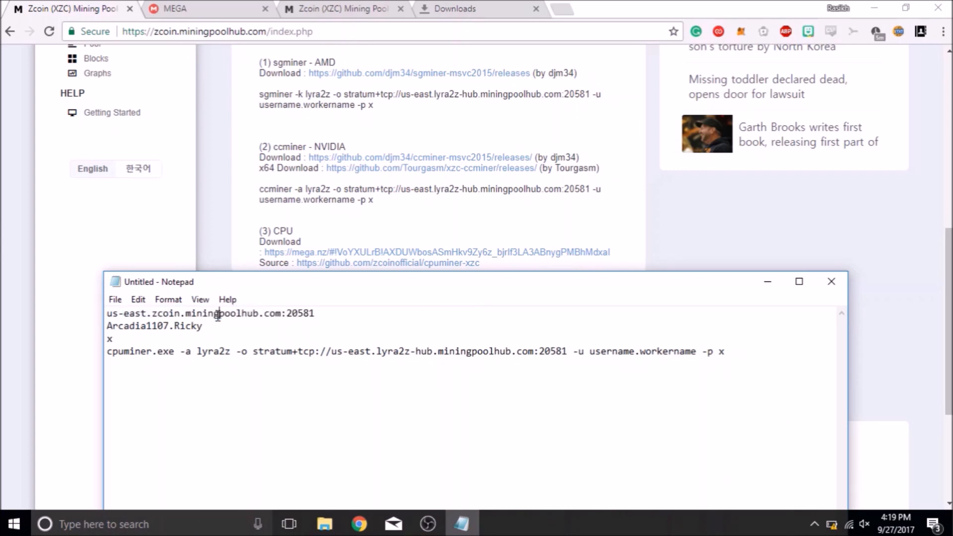
pyautogui.tripleClick(209, 313)
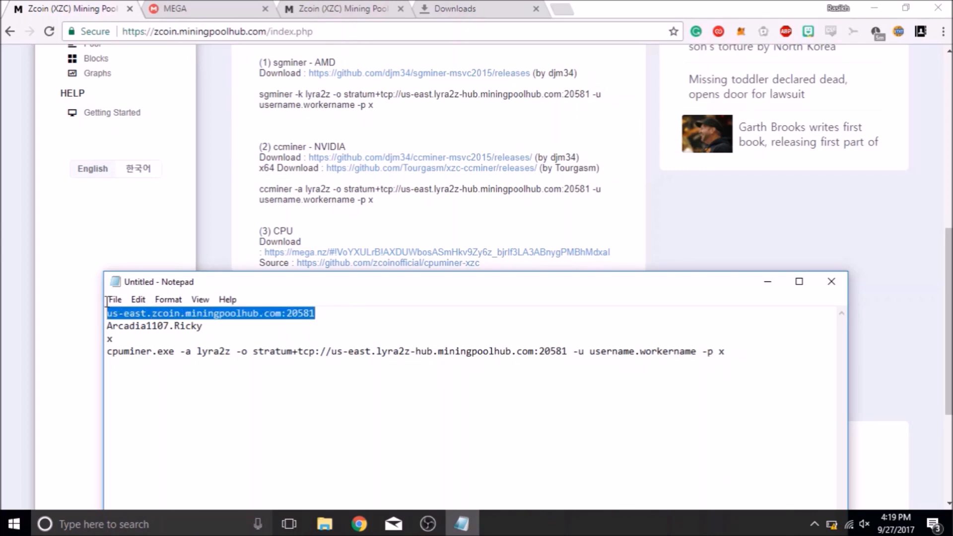
pyautogui.press('Delete')
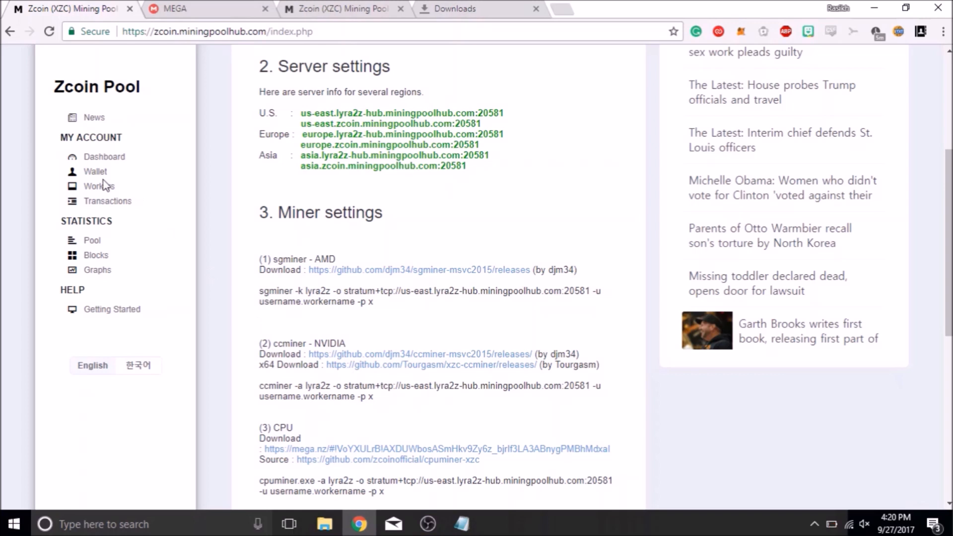
# Show the wallet account details page from the sidebar's Wallet link
pyautogui.click(96, 172)
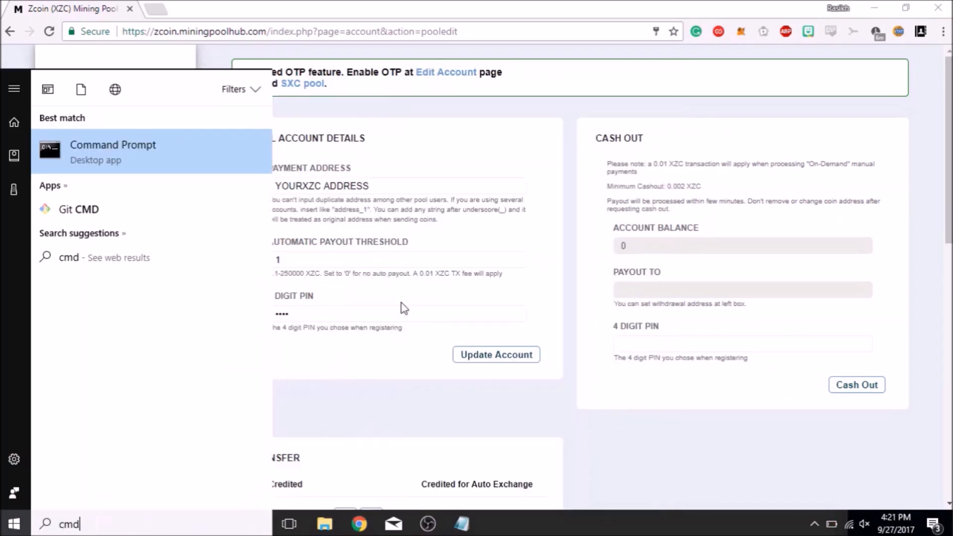
# Launch Command Prompt and cd into Documents, then Wallet, then start cd into the Xz… miner folder
pyautogui.click(113, 152)
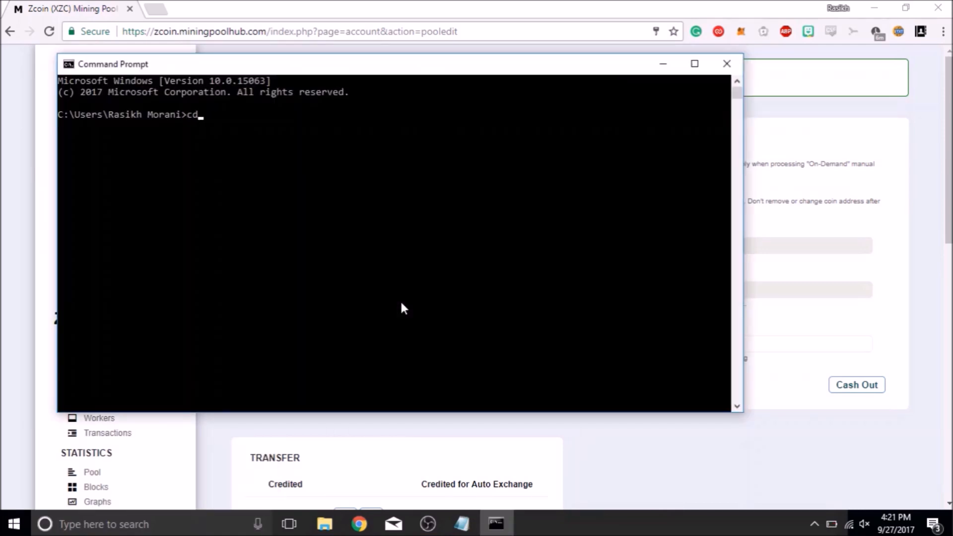
pyautogui.write('DocumentsW')
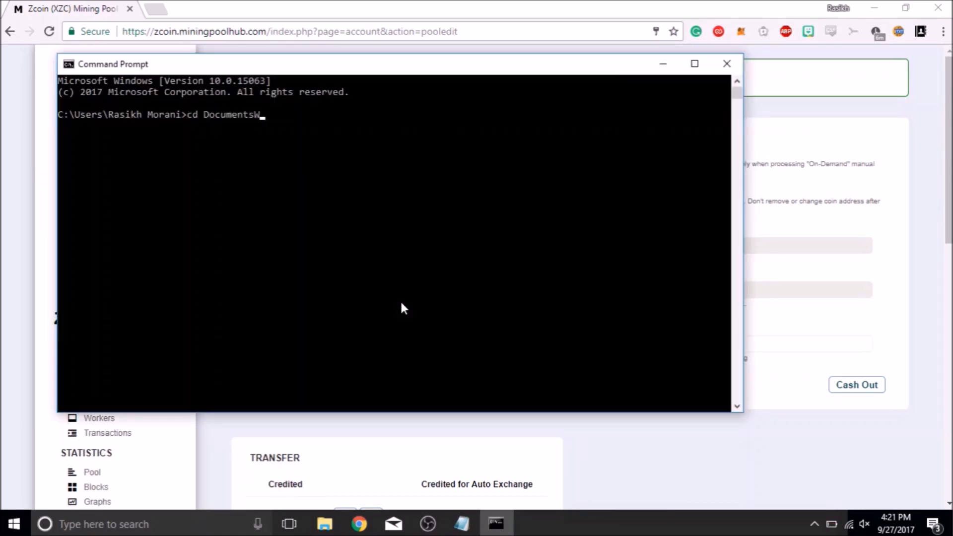
pyautogui.write('/')
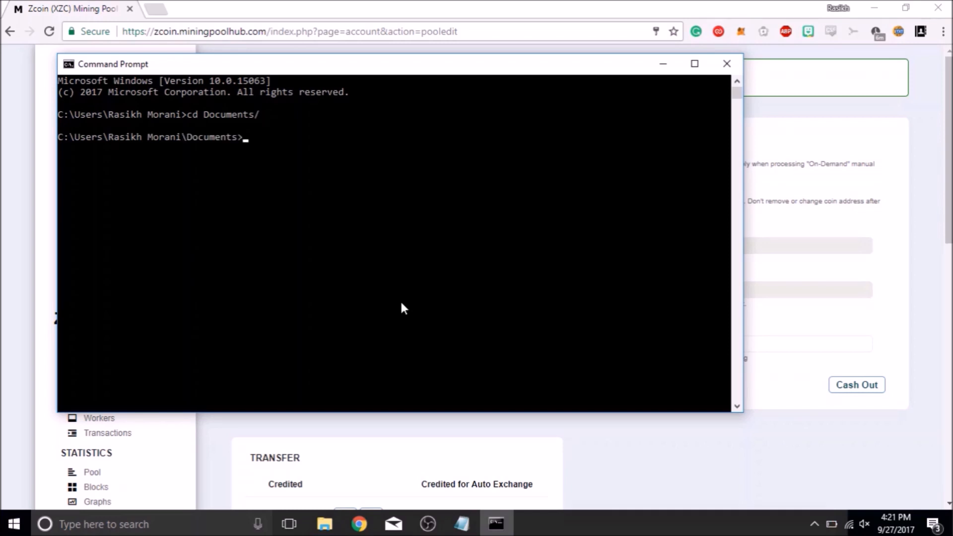
pyautogui.write('cd Wallet')
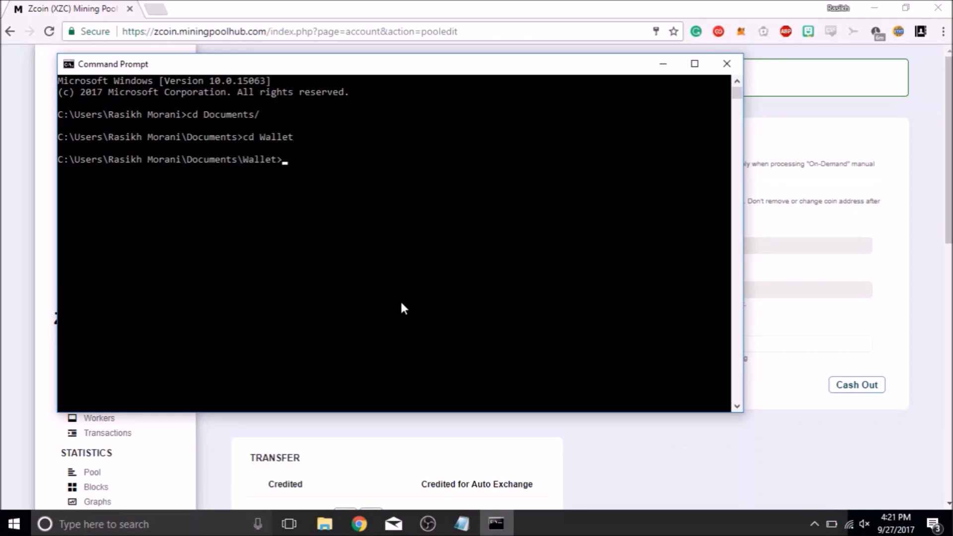
pyautogui.write('cd Xz')
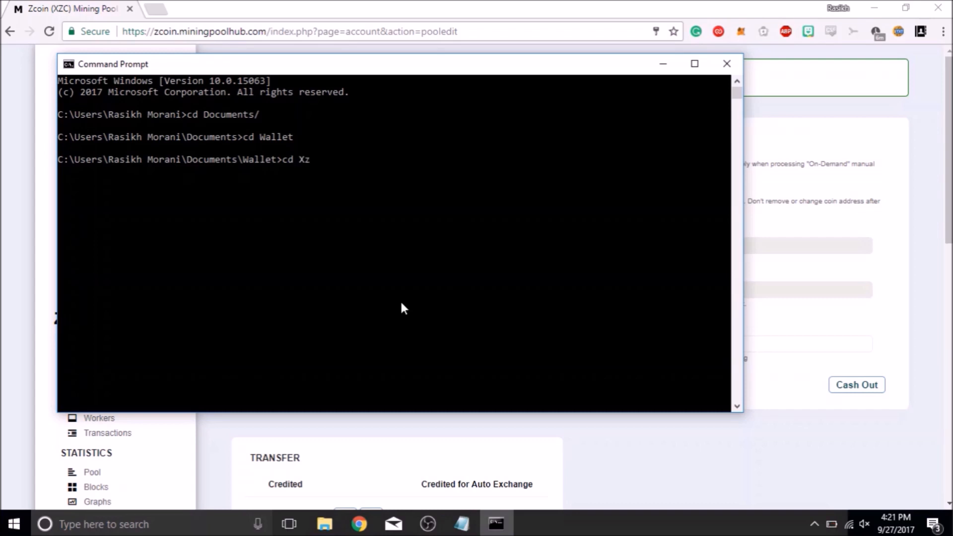